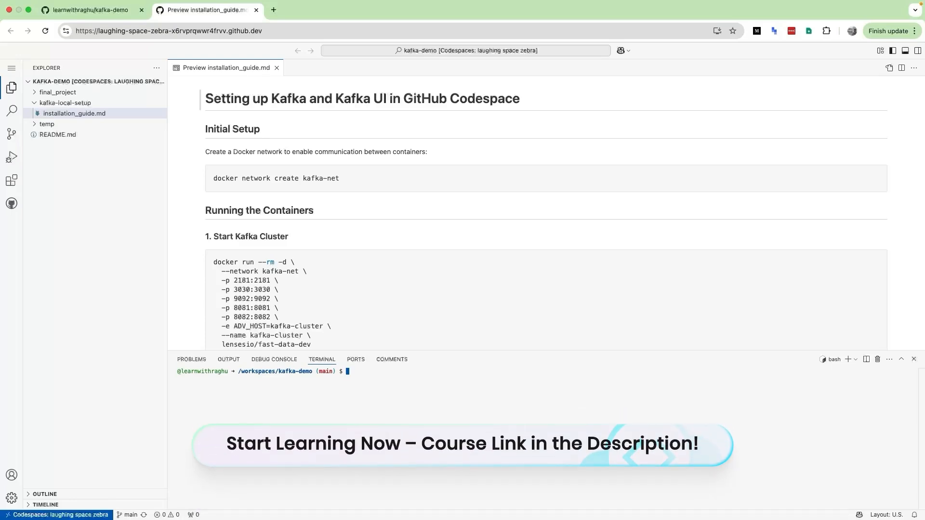
Create the kafka-net Docker network from the guide's command, then review the fast-data-dev command
{"action": "double_click", "coordinate": [276, 177]}
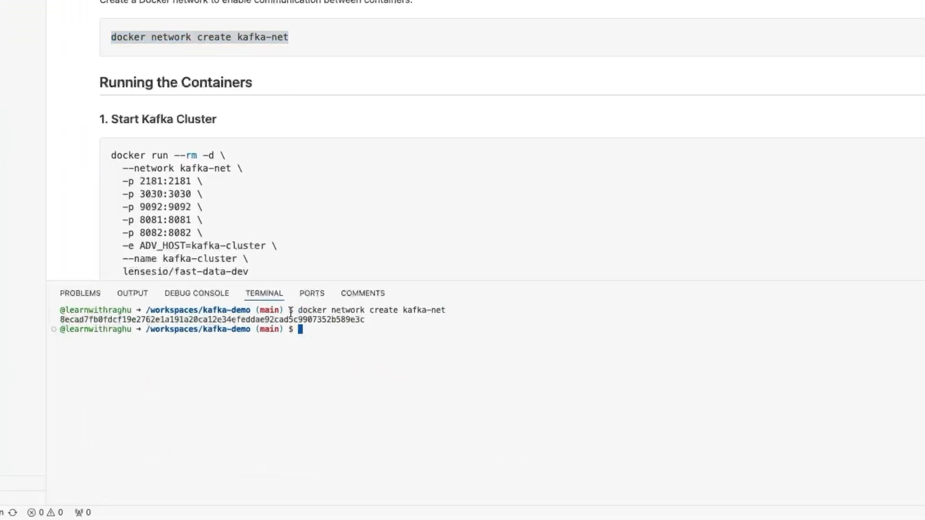
{"action": "scroll", "scroll_direction": "down", "scroll_amount": 3}
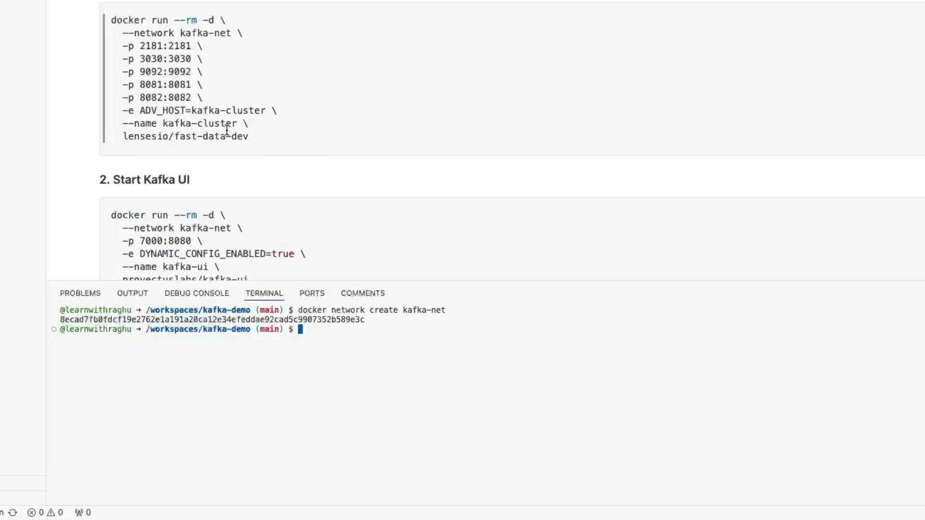
{"action": "mouse_move", "coordinate": [250, 134]}
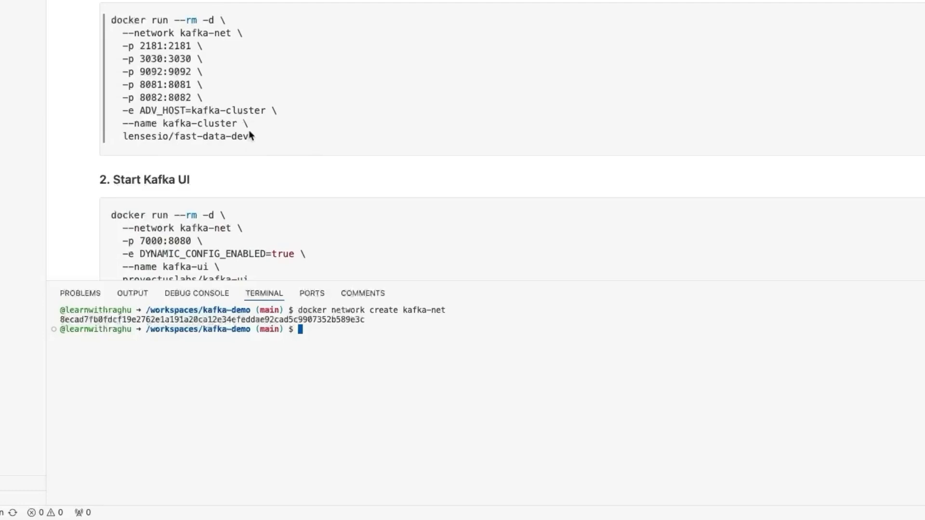
{"action": "double_click", "coordinate": [185, 136]}
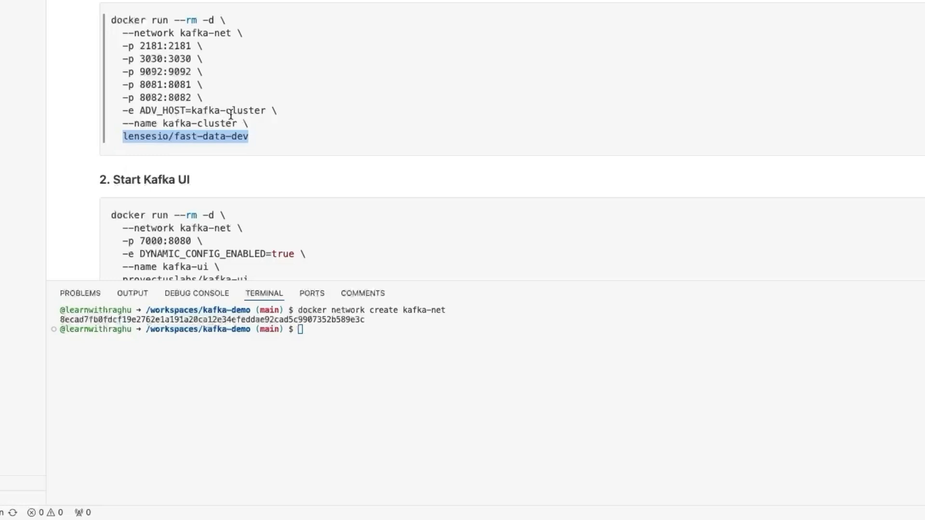
{"action": "mouse_move", "coordinate": [213, 121]}
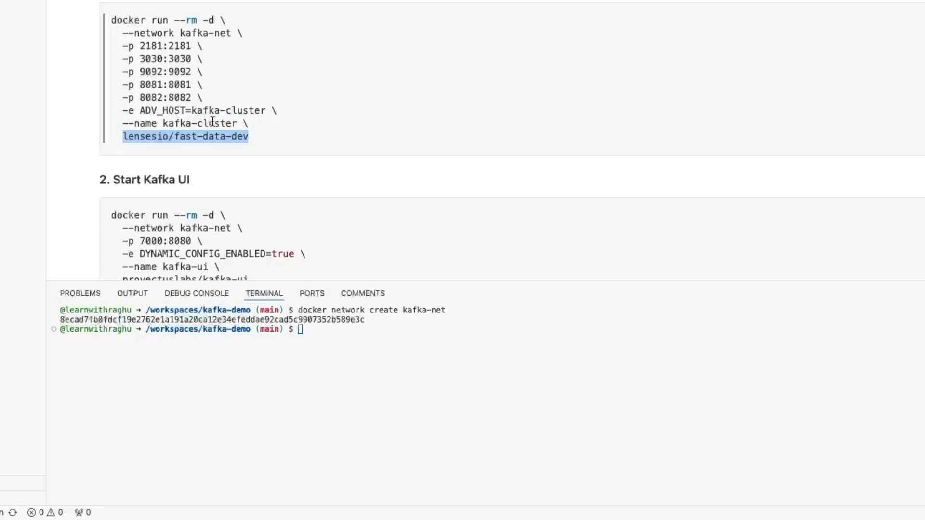
{"action": "scroll", "scroll_direction": "up", "scroll_amount": 3}
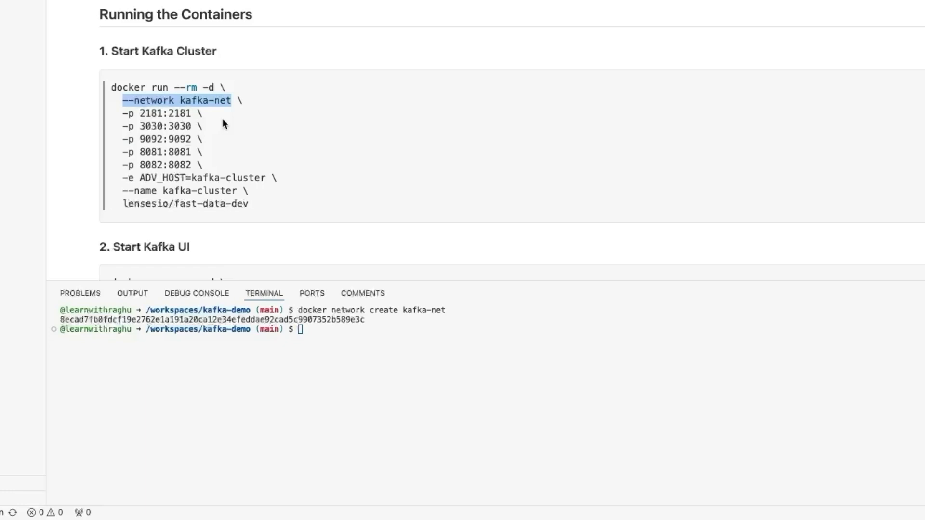
{"action": "mouse_move", "coordinate": [266, 200]}
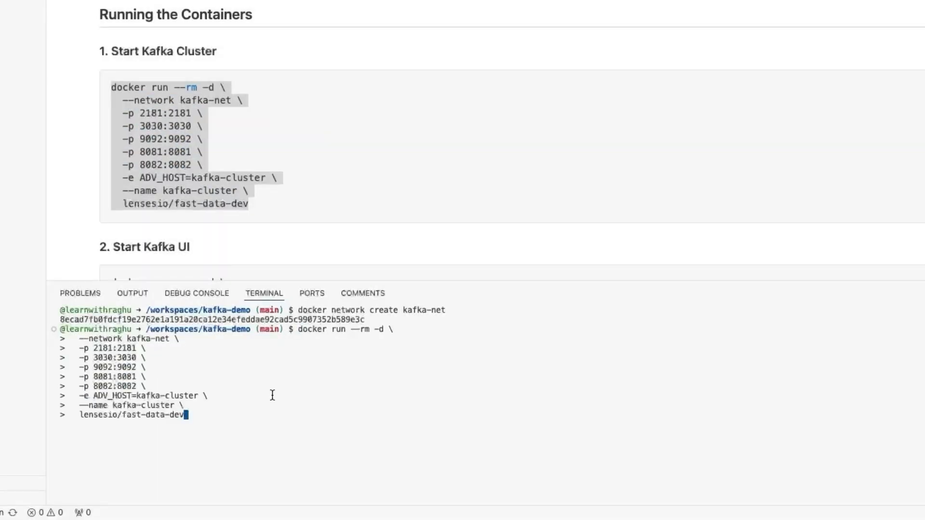
Run the kafka-cluster container from lensesio/fast-data-dev on kafka-net, then start clearing the terminal
{"action": "key", "text": "Return"}
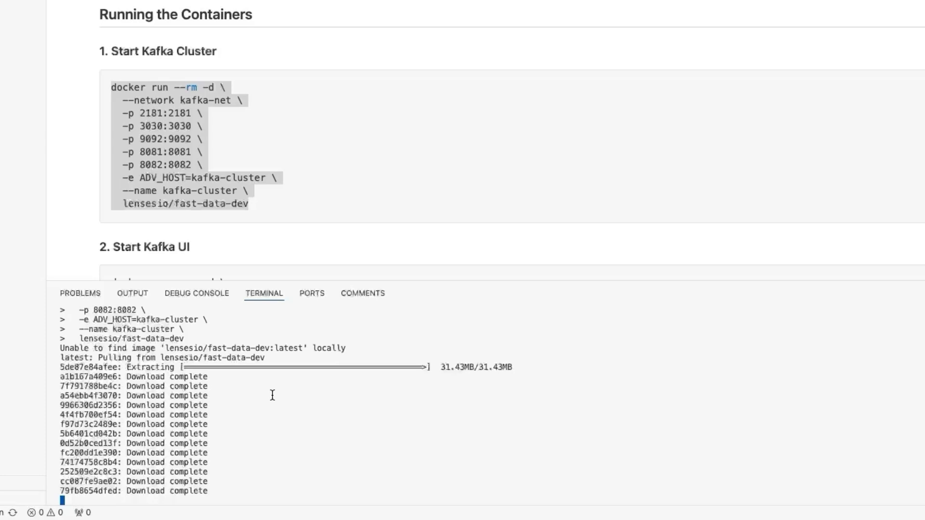
{"action": "mouse_move", "coordinate": [251, 174]}
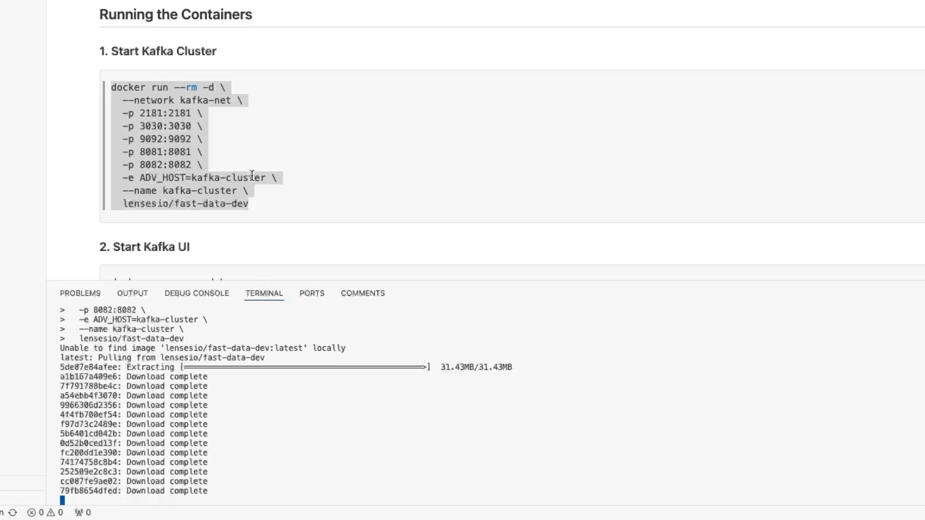
{"action": "double_click", "coordinate": [180, 204]}
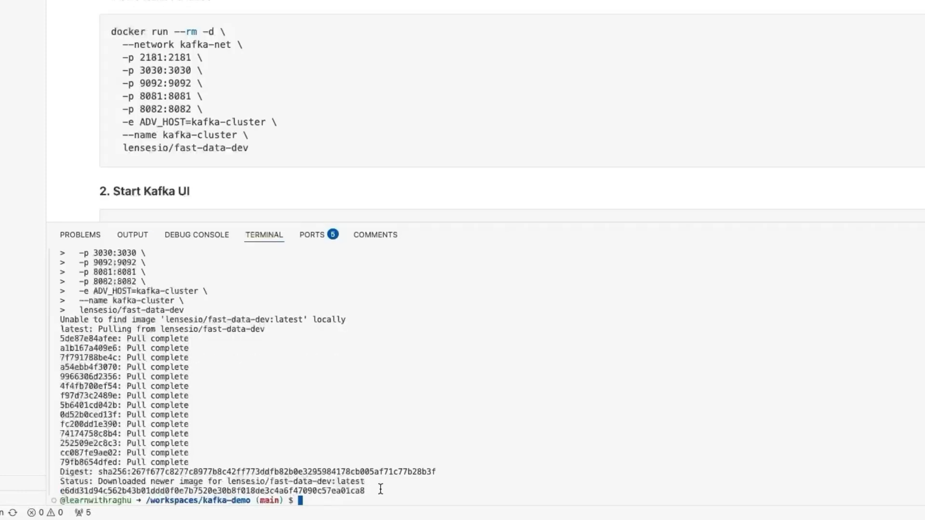
{"action": "type", "text": "clear"}
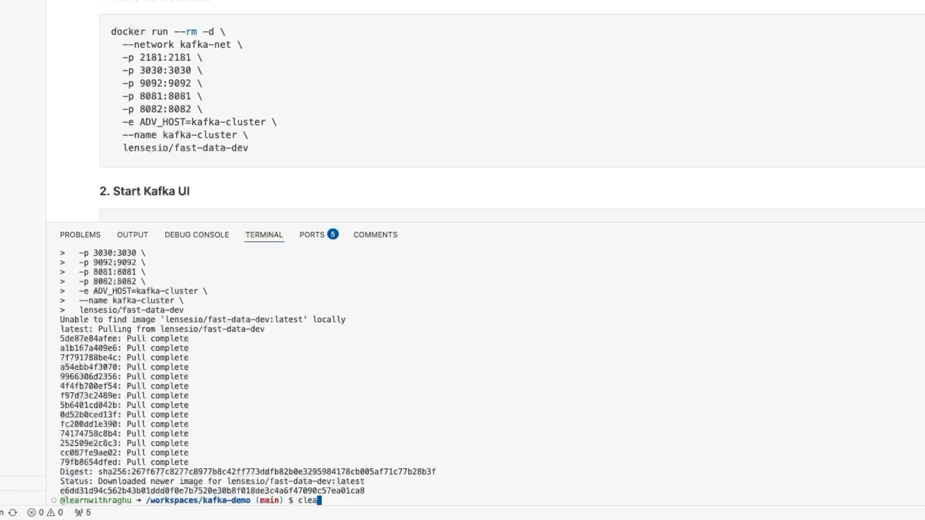
Clear the terminal and run the provectuslabs/kafka-ui container with port 7000 mapped
{"action": "key", "text": "Return"}
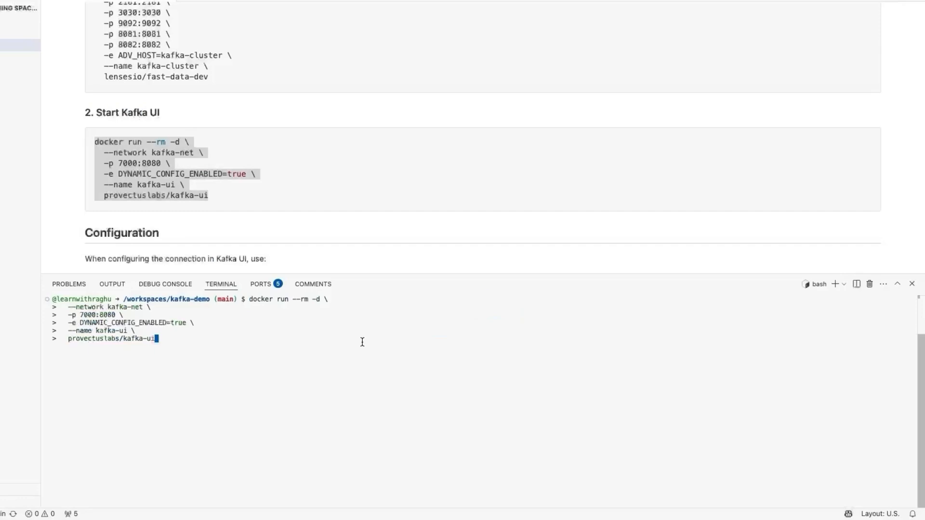
{"action": "key", "text": "Return"}
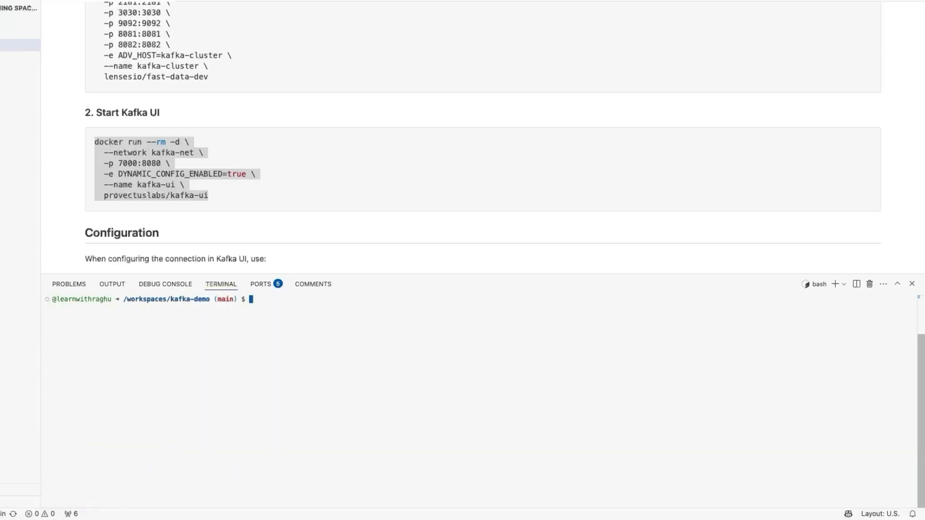
Open the forwarded port 7000 address in the browser from the ports list
{"action": "type", "text": "docker conta"}
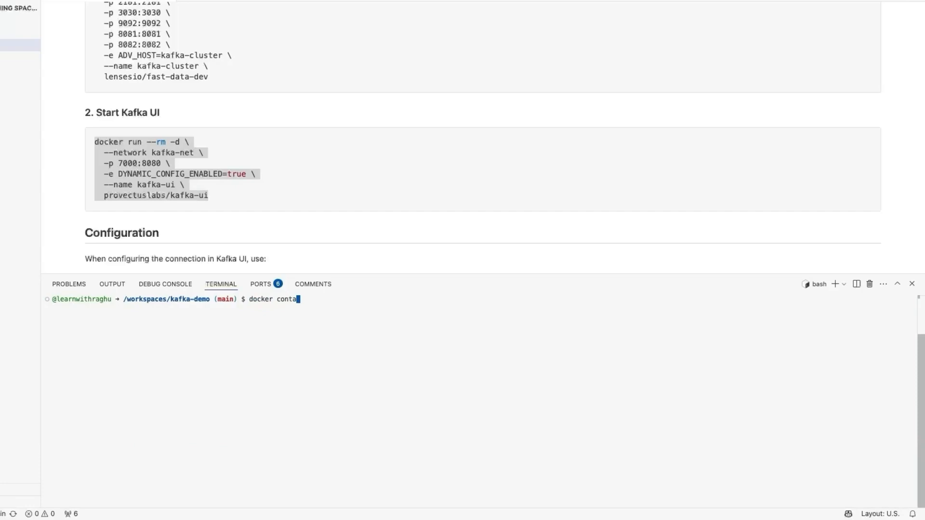
{"action": "left_click", "coordinate": [260, 283]}
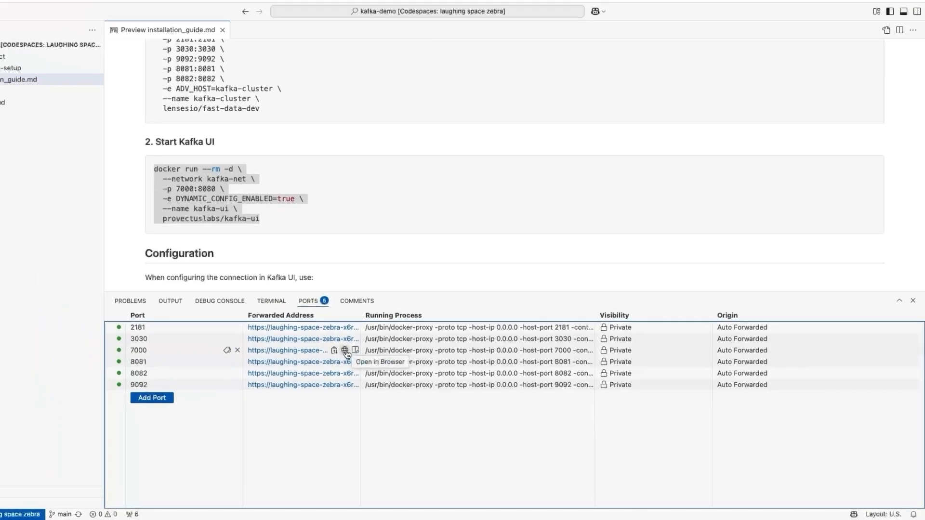
{"action": "left_click", "coordinate": [345, 350]}
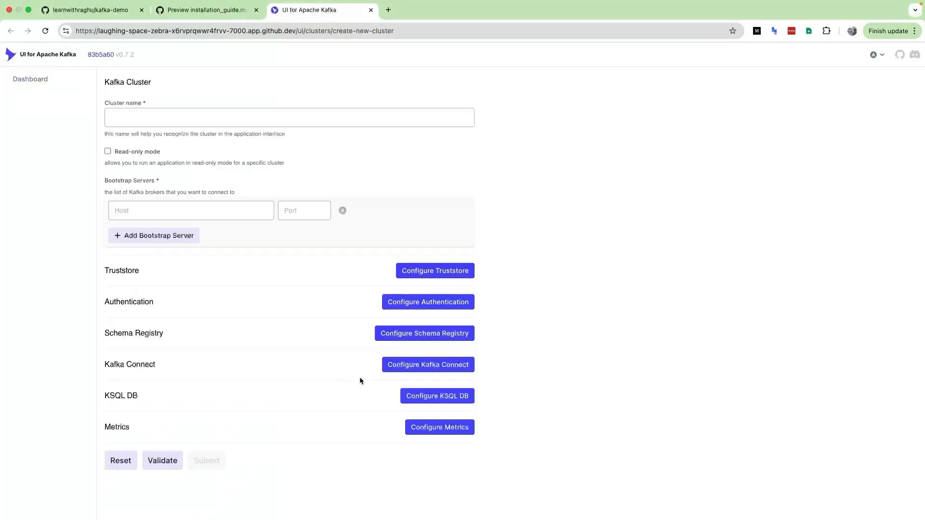
{"action": "mouse_move", "coordinate": [381, 249]}
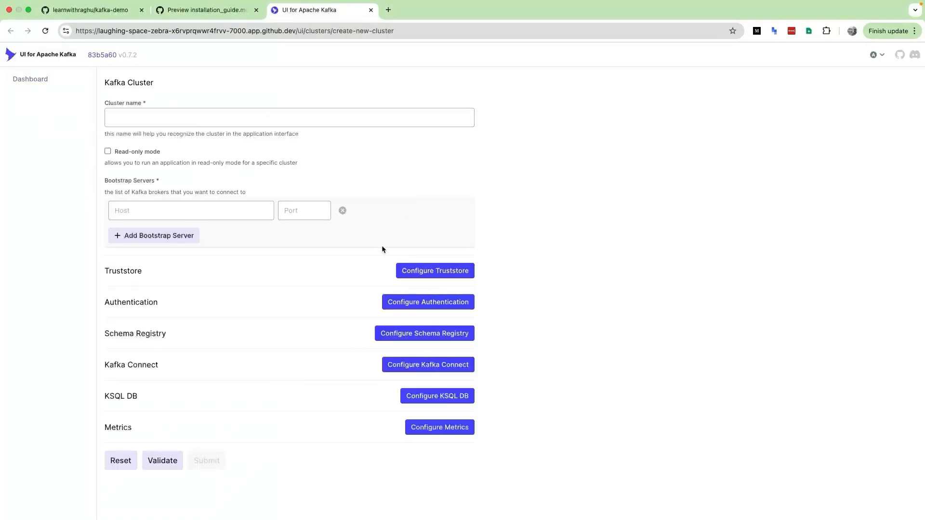
{"action": "mouse_move", "coordinate": [213, 185]}
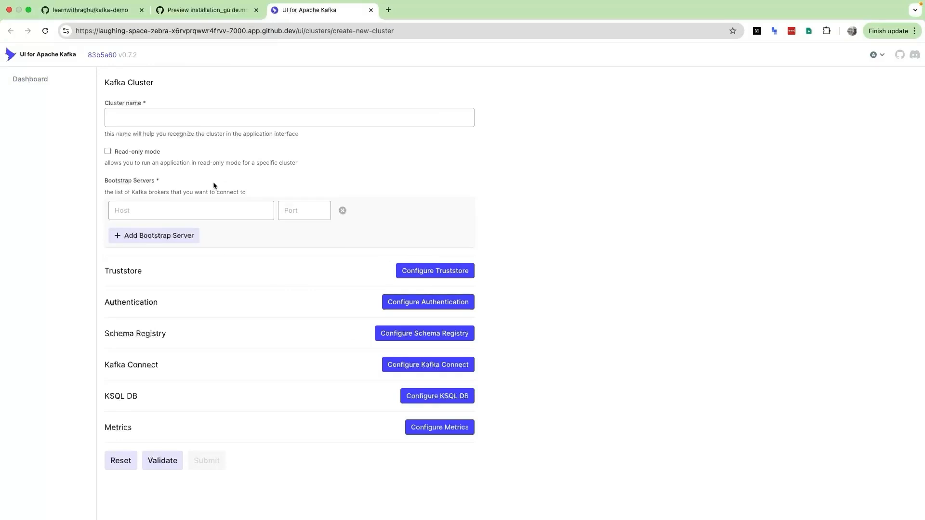
Enter cluster name 'kafka local cluster' and bootstrap server kafka-cluster port 9092
{"action": "left_click", "coordinate": [288, 117]}
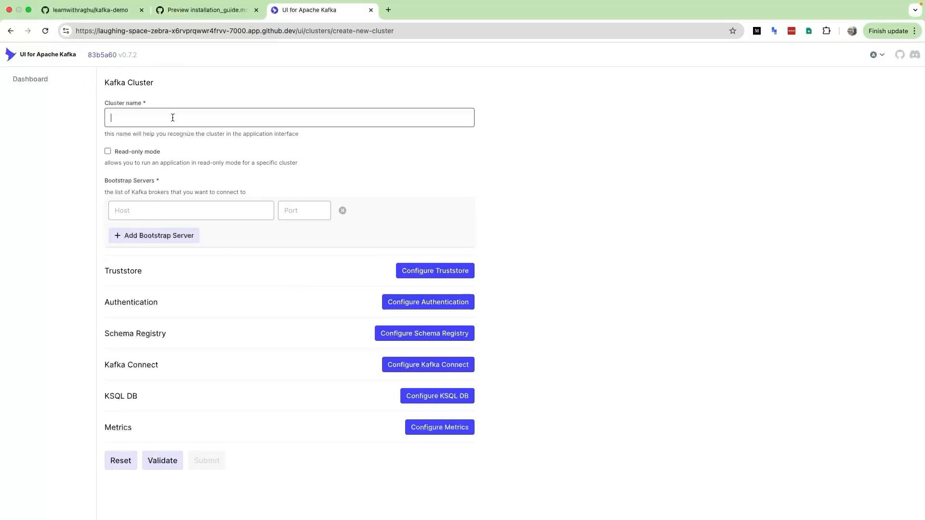
{"action": "type", "text": "kakf"}
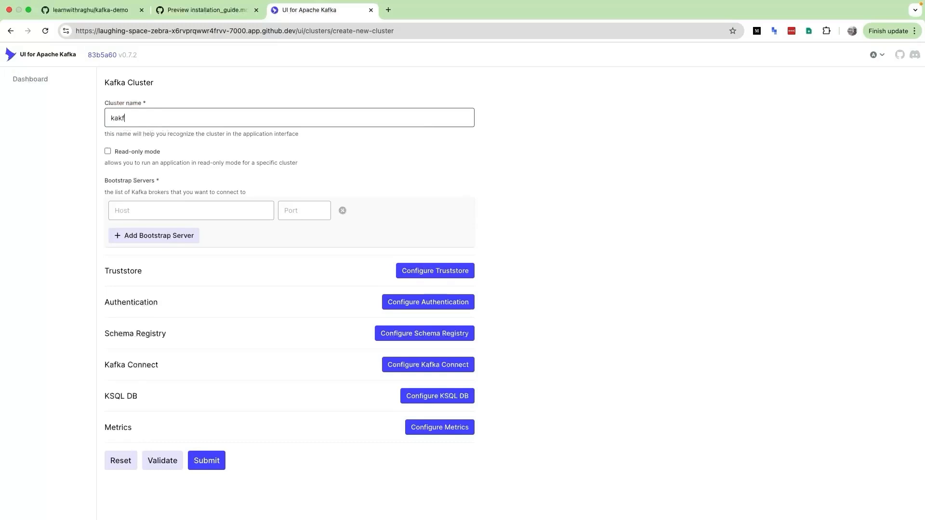
{"action": "type", "text": "kafka local clus"}
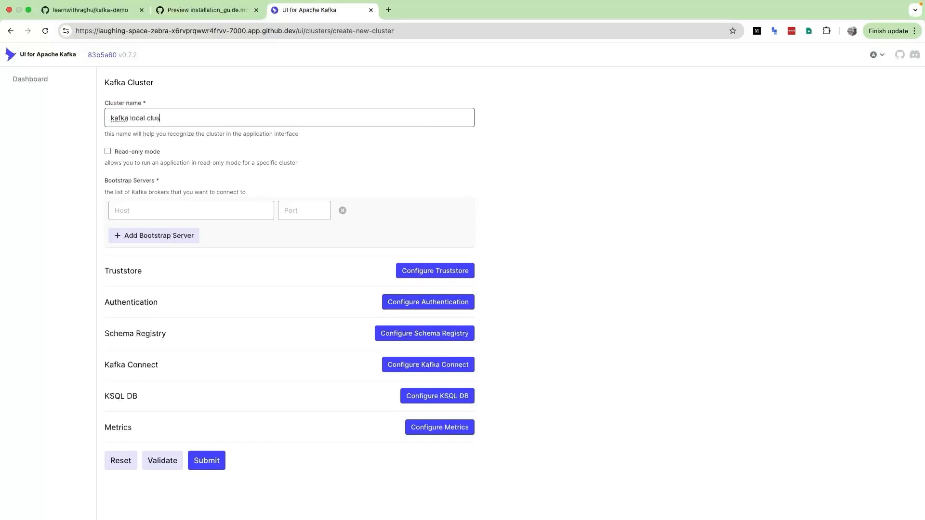
{"action": "left_click", "coordinate": [205, 10]}
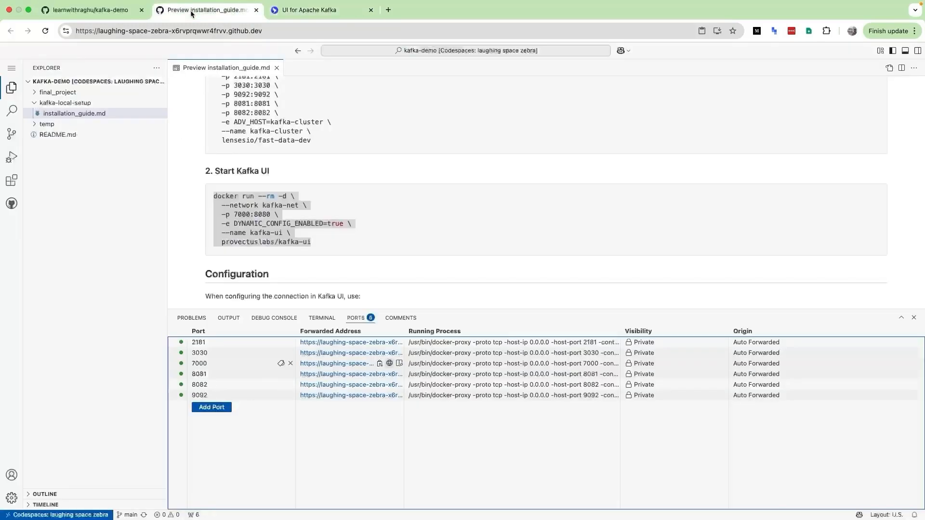
{"action": "scroll", "scroll_direction": "down", "scroll_amount": 3}
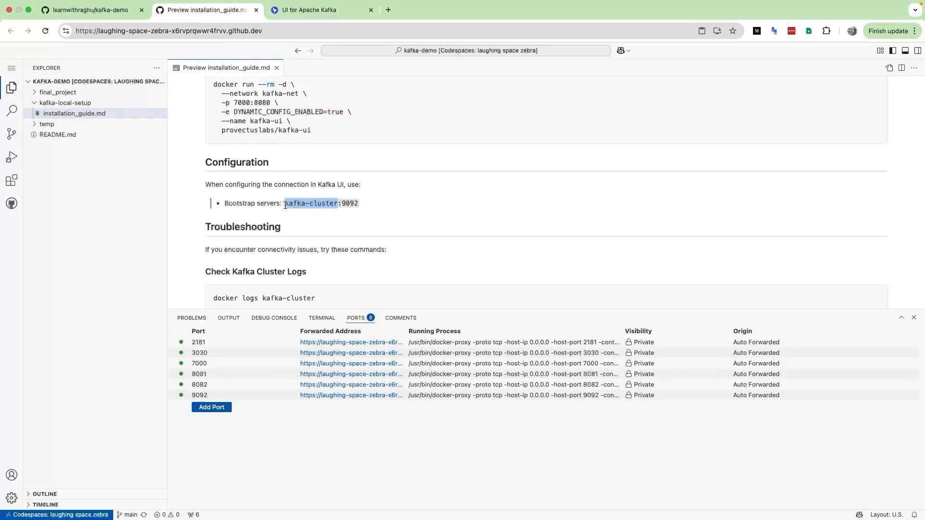
{"action": "scroll", "scroll_direction": "up", "scroll_amount": 3}
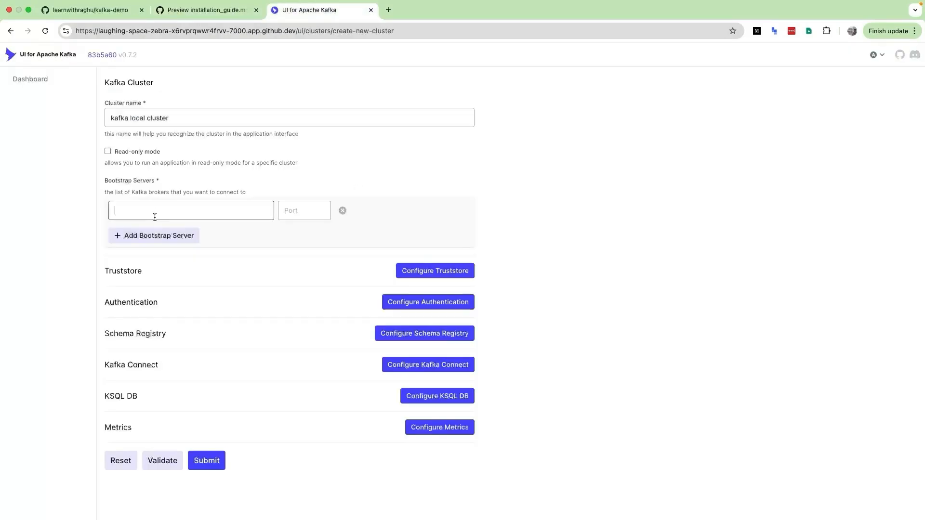
{"action": "left_click", "coordinate": [205, 10]}
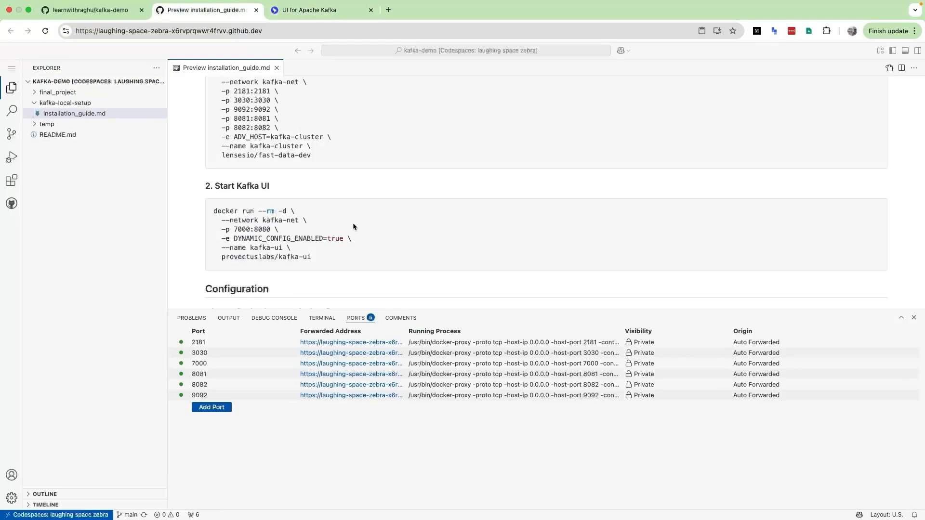
{"action": "scroll", "scroll_direction": "down", "scroll_amount": 3}
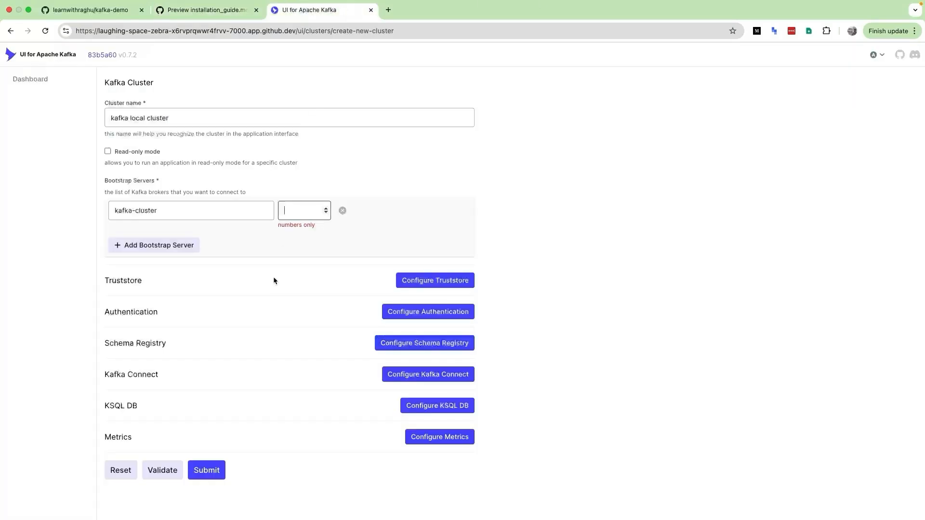
{"action": "type", "text": "9092"}
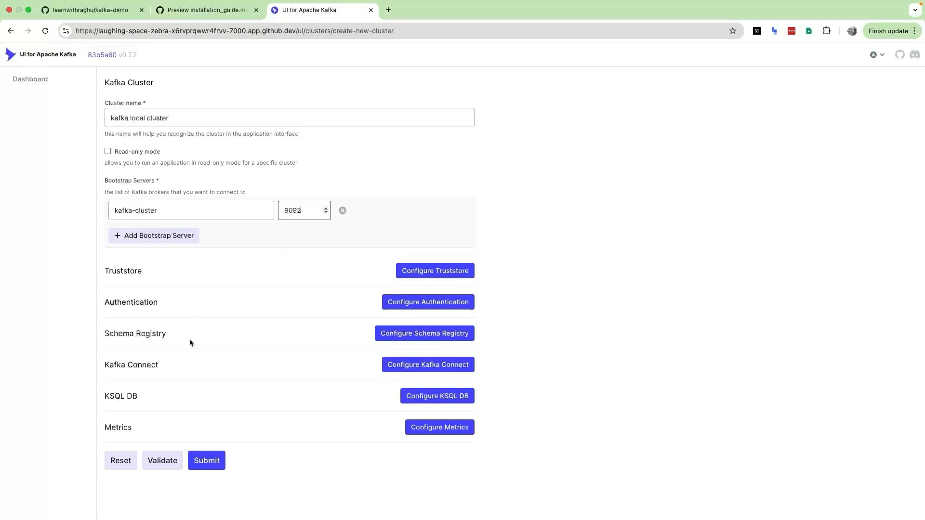
Validate the kafka-cluster:9092 configuration and submit it
{"action": "left_click", "coordinate": [162, 461]}
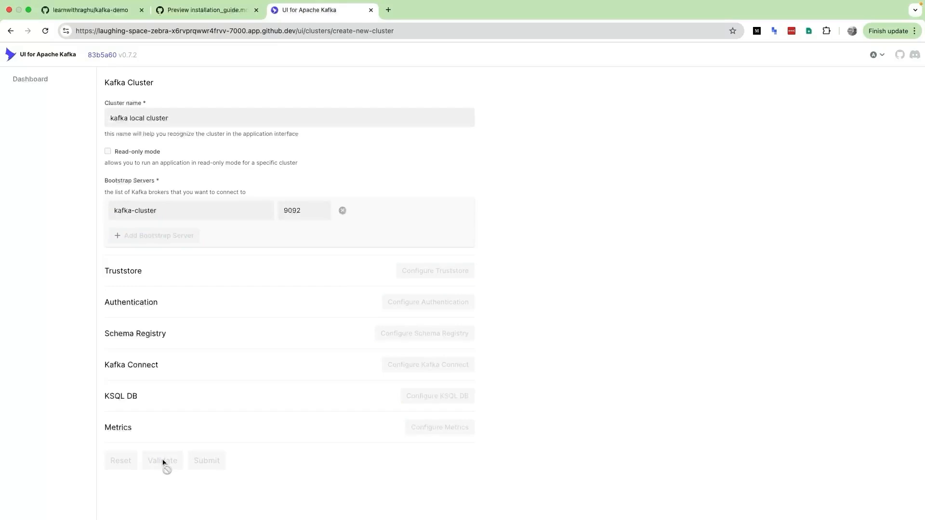
{"action": "left_click", "coordinate": [162, 460]}
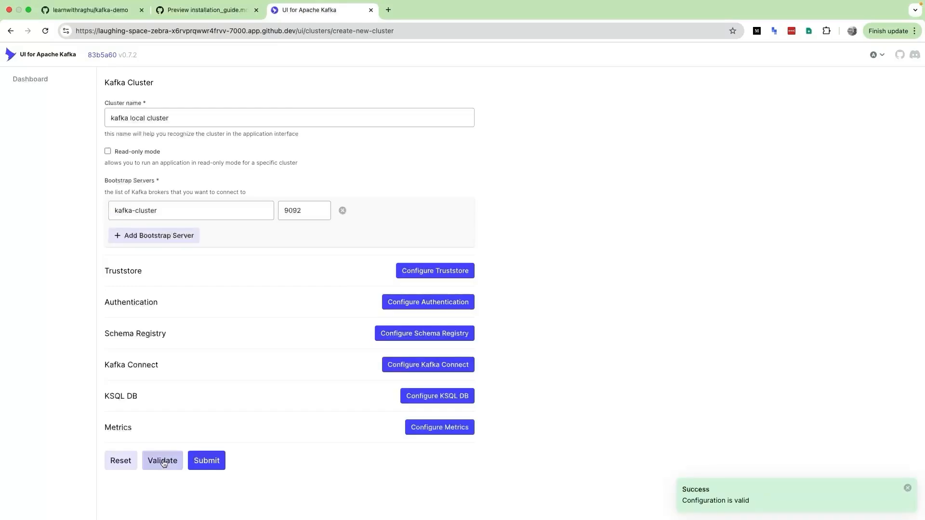
{"action": "mouse_move", "coordinate": [622, 473]}
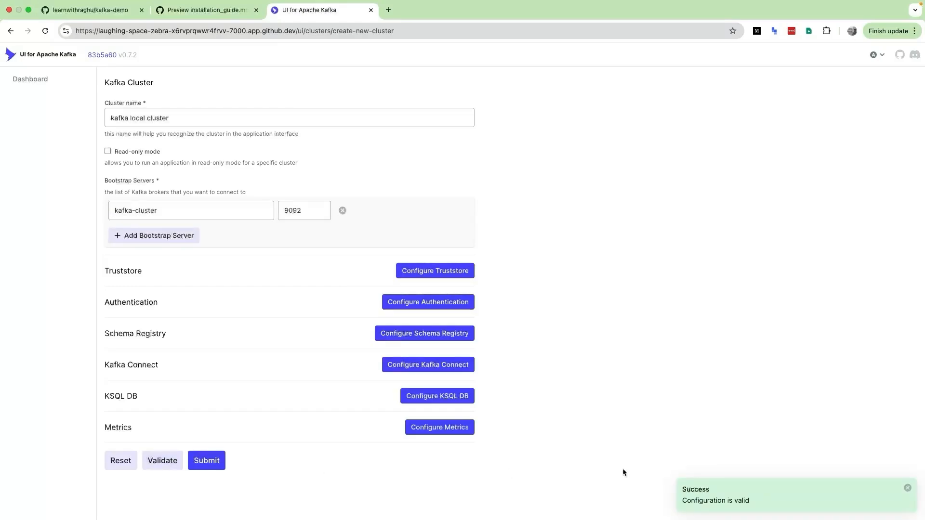
{"action": "mouse_move", "coordinate": [790, 488]}
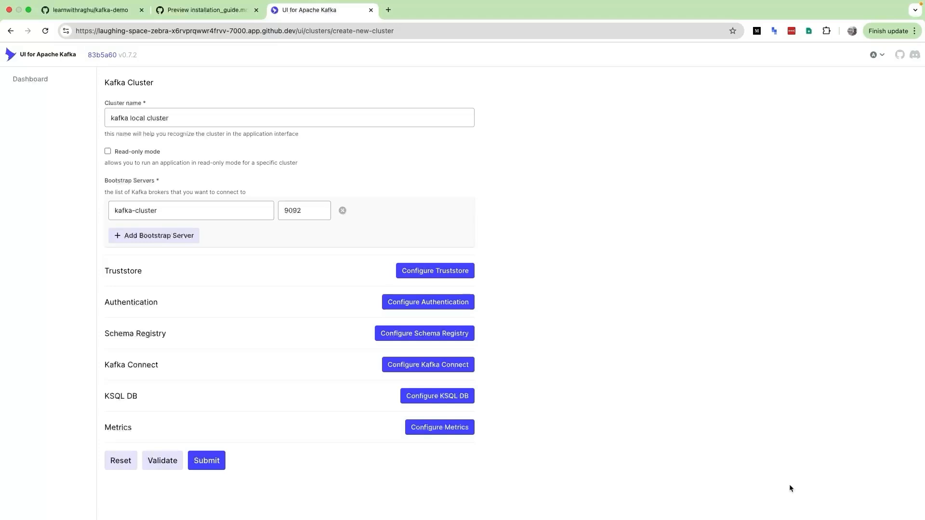
{"action": "left_click", "coordinate": [162, 461]}
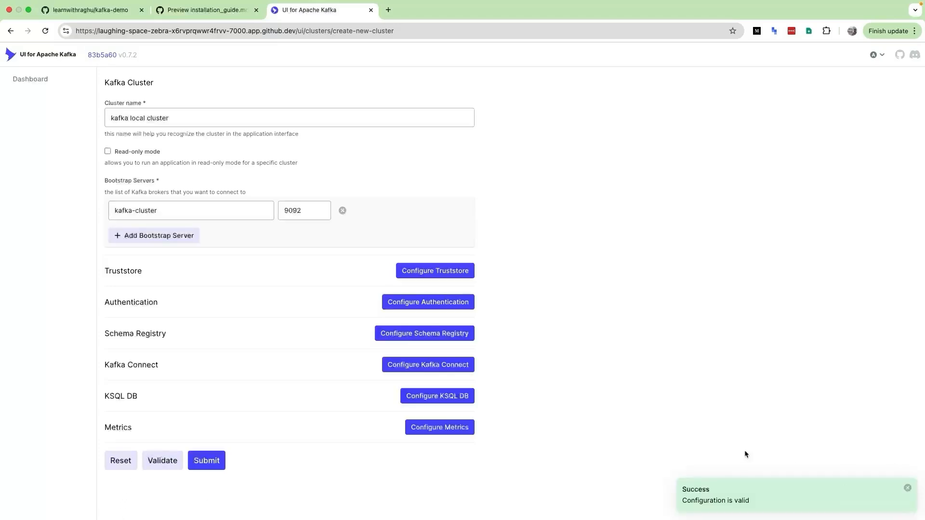
{"action": "mouse_move", "coordinate": [738, 508]}
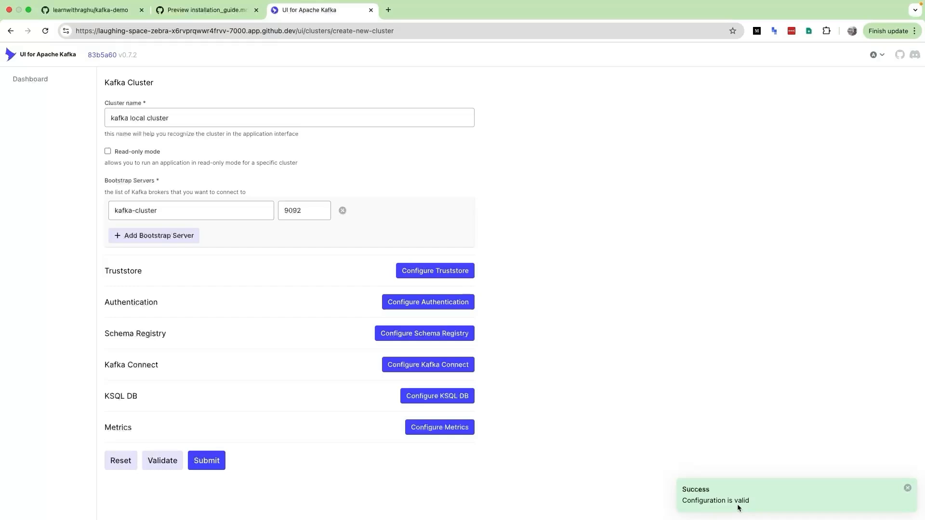
{"action": "mouse_move", "coordinate": [207, 460]}
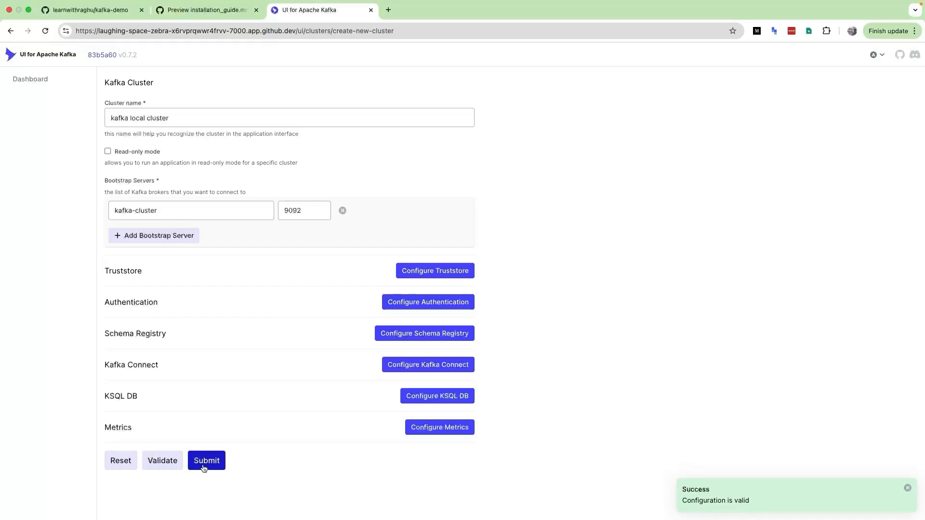
{"action": "left_click", "coordinate": [207, 461]}
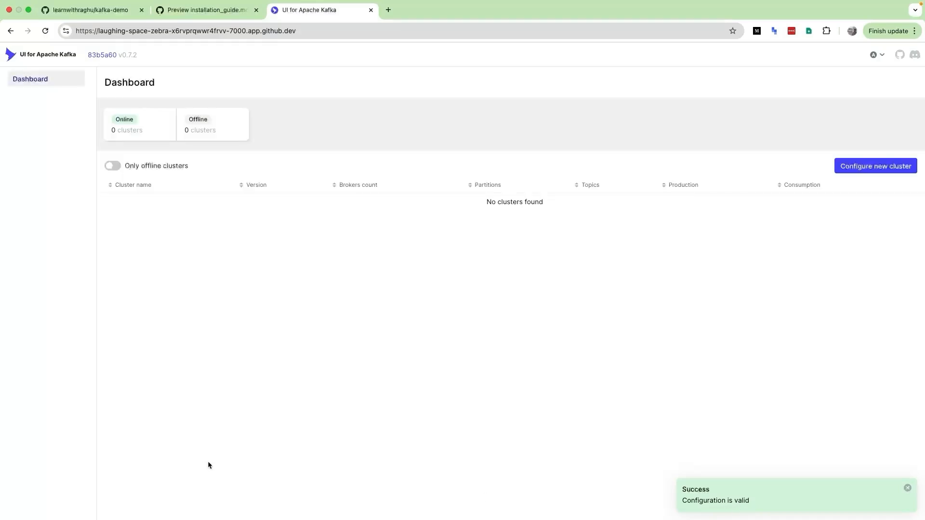
{"action": "mouse_move", "coordinate": [40, 47]}
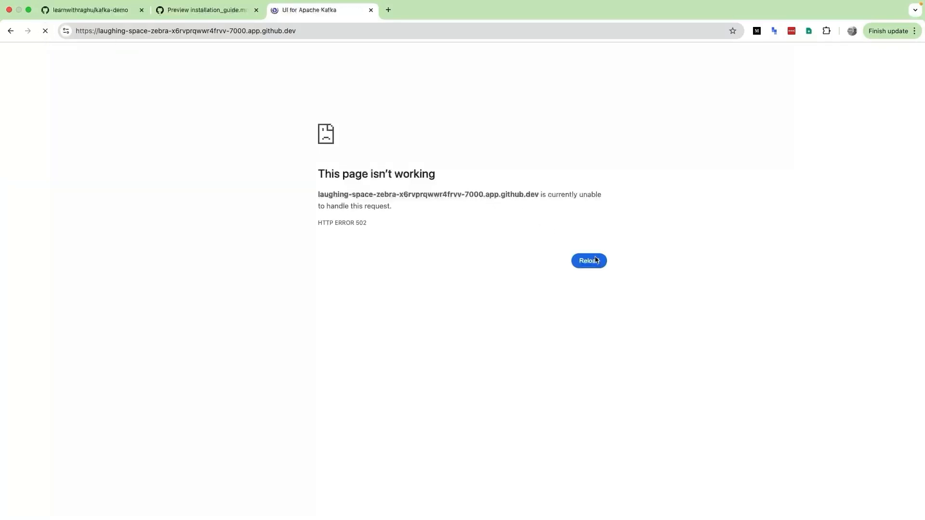
Reload the HTTP 502 error page and select kafka local cluster in the sidebar
{"action": "left_click", "coordinate": [588, 260]}
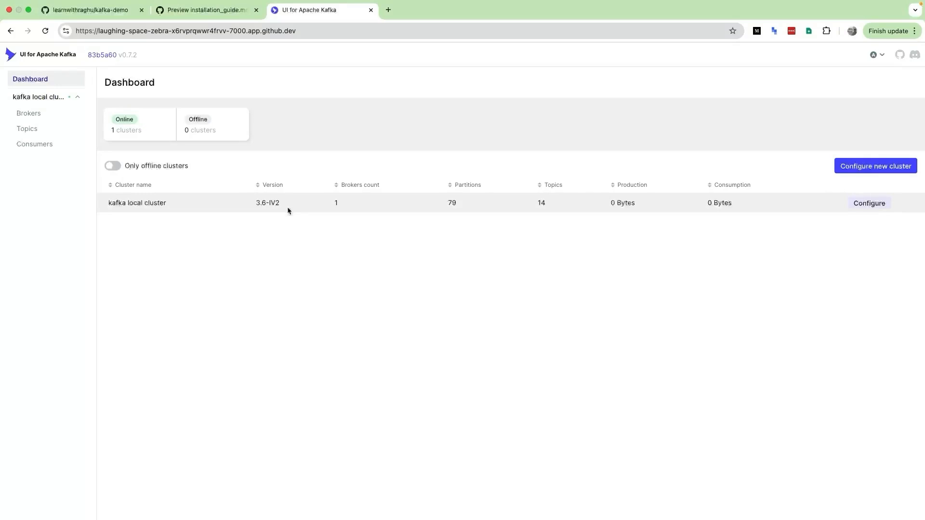
{"action": "mouse_move", "coordinate": [274, 213]}
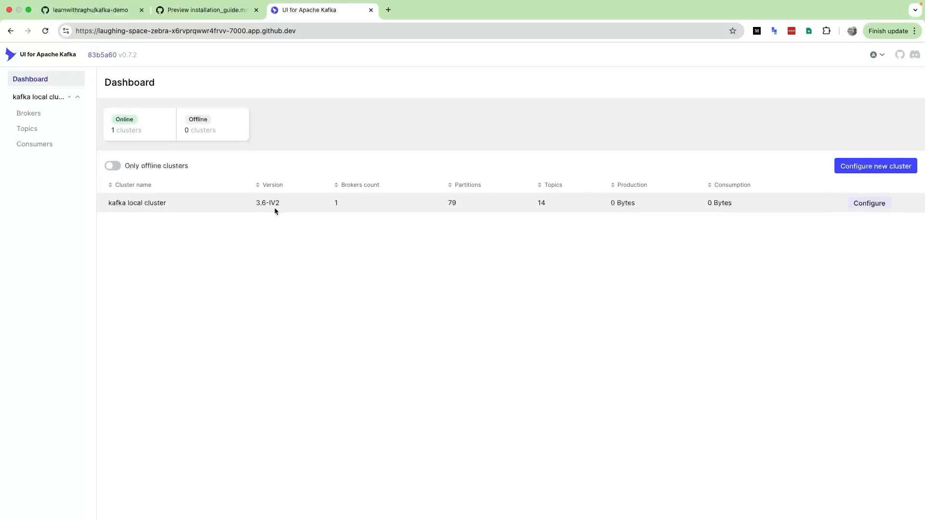
{"action": "left_click", "coordinate": [28, 112]}
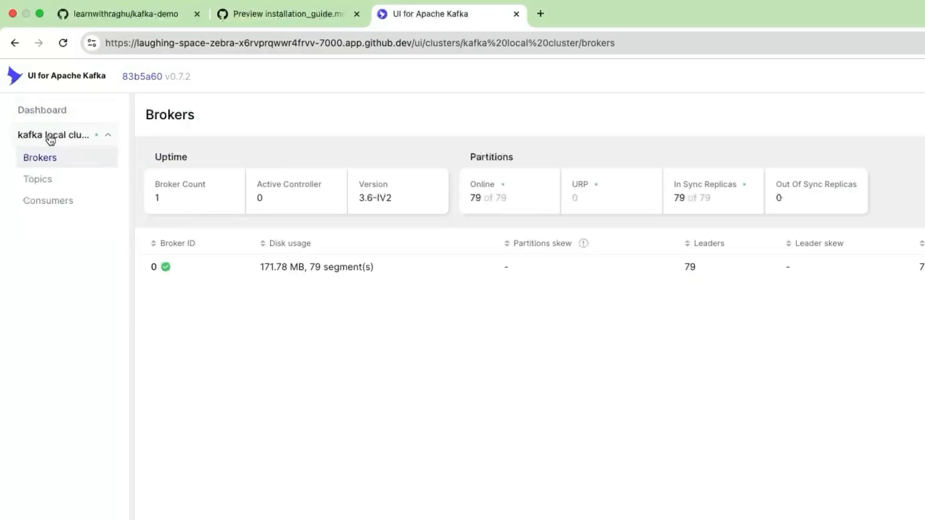
{"action": "mouse_move", "coordinate": [902, 184]}
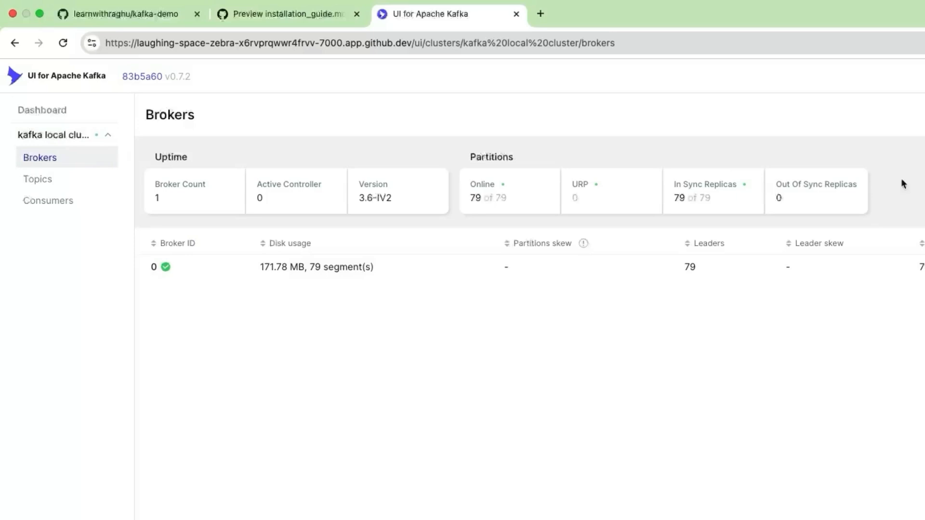
{"action": "mouse_move", "coordinate": [471, 324]}
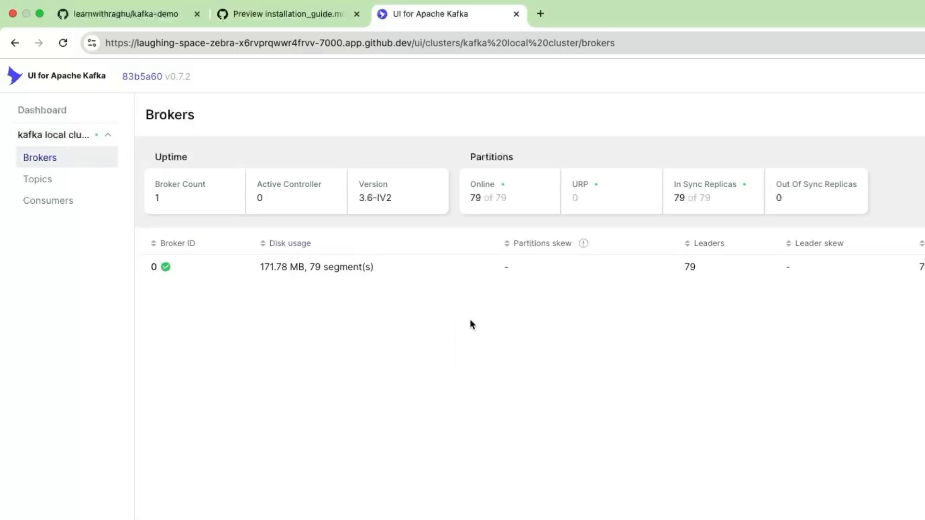
{"action": "mouse_move", "coordinate": [344, 213]}
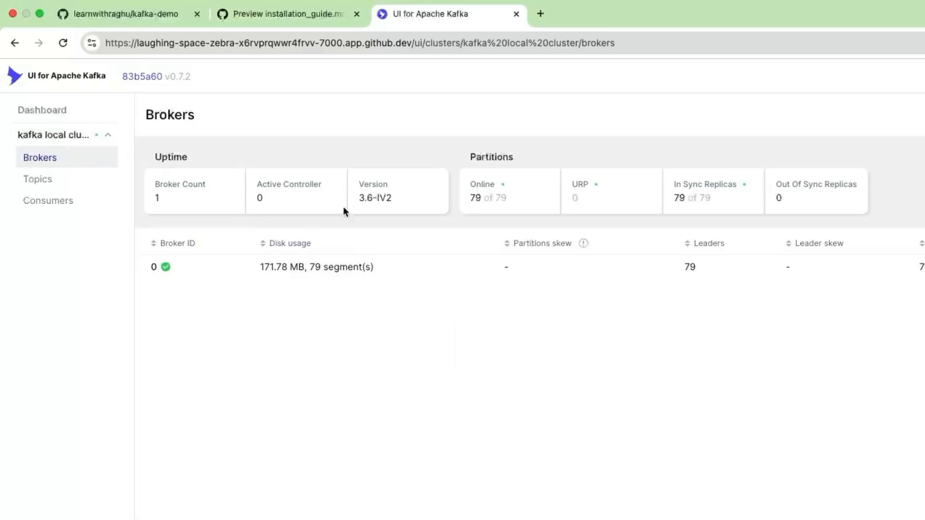
{"action": "mouse_move", "coordinate": [518, 205]}
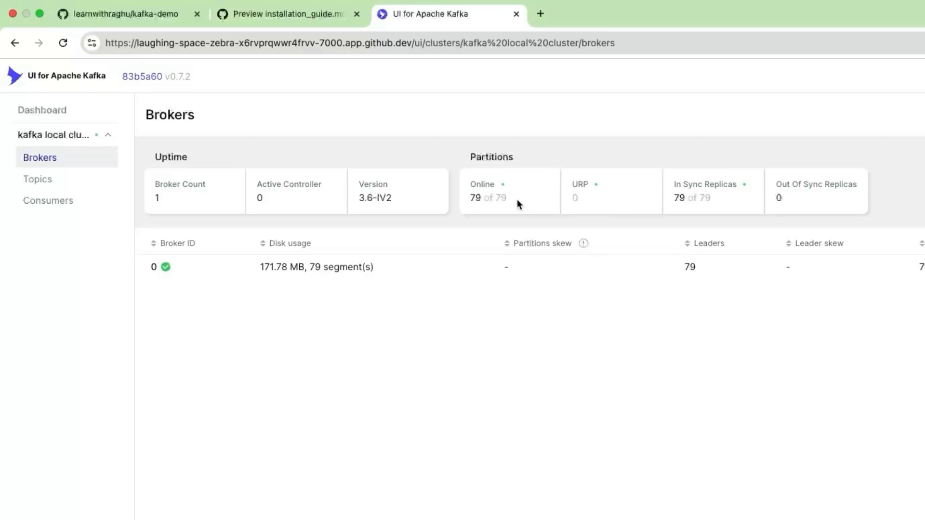
{"action": "mouse_move", "coordinate": [328, 273]}
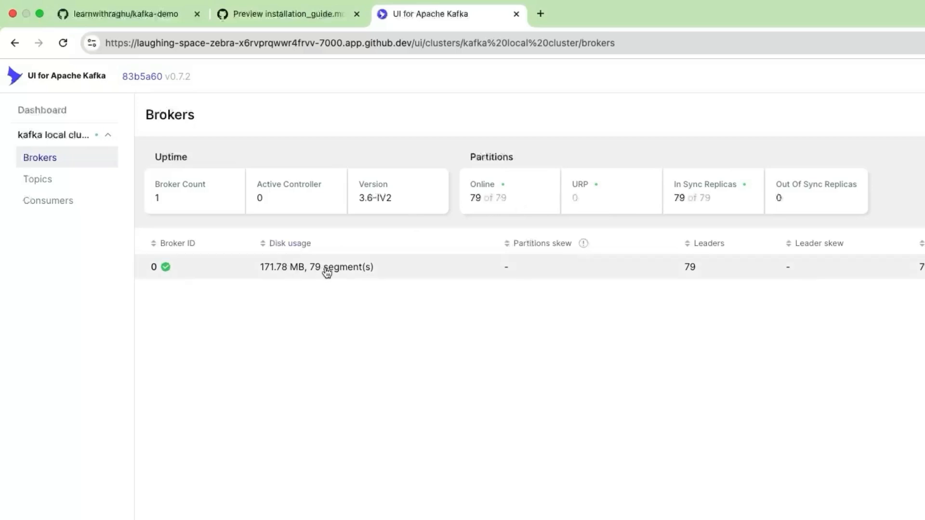
{"action": "mouse_move", "coordinate": [171, 234]}
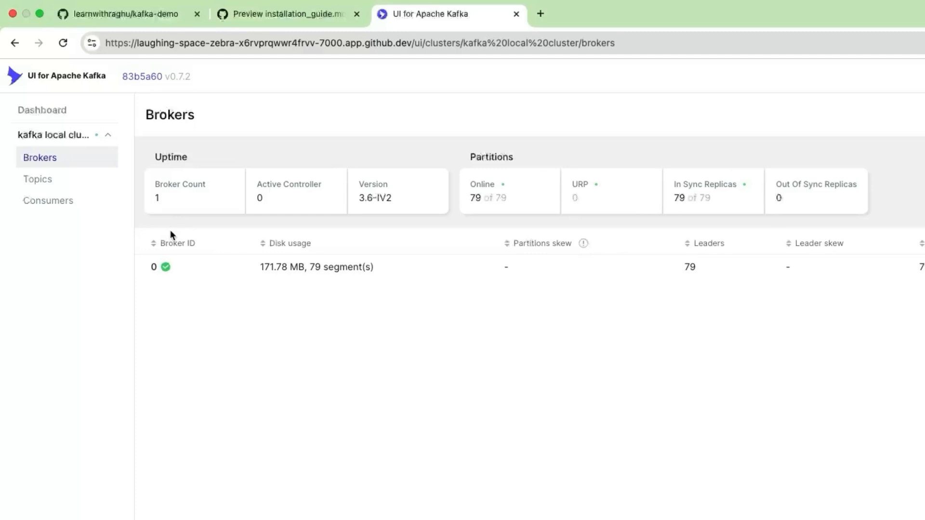
Review the one-broker, 79-partition stats, then open the cluster's Topics list
{"action": "left_click", "coordinate": [38, 179]}
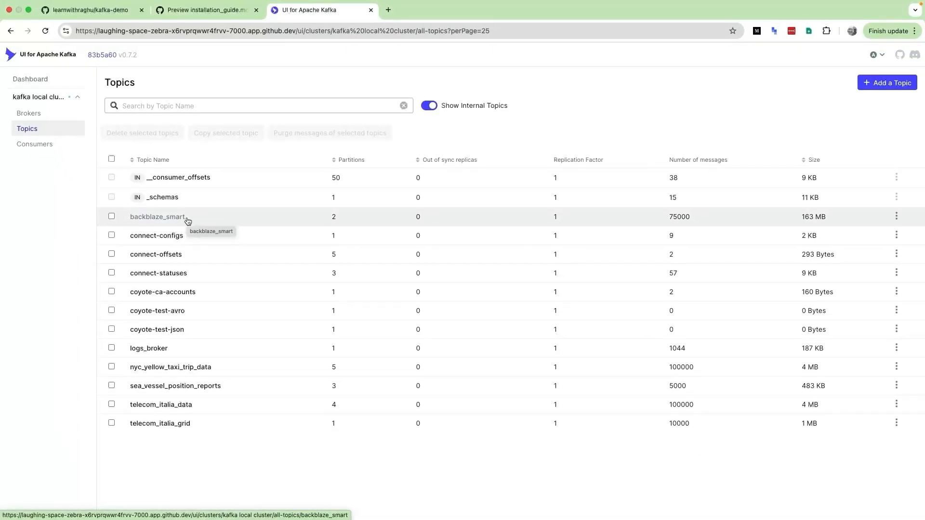
Return from the topic list to the Dashboard via the UI for Apache Kafka logo
{"action": "left_click", "coordinate": [30, 78]}
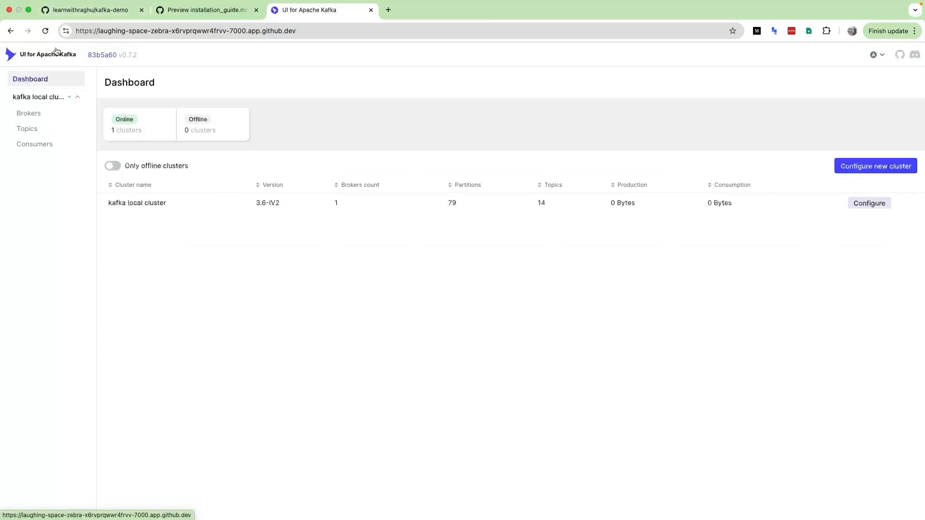
{"action": "mouse_move", "coordinate": [259, 120]}
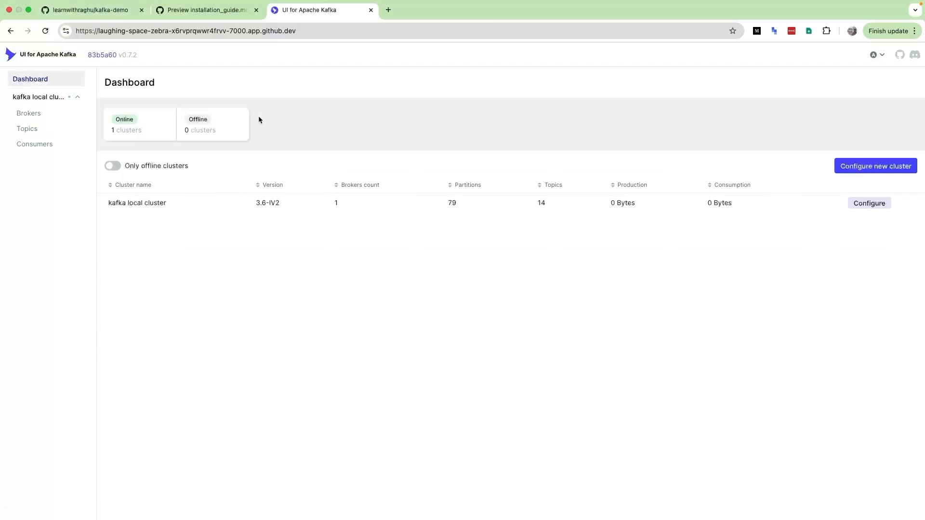